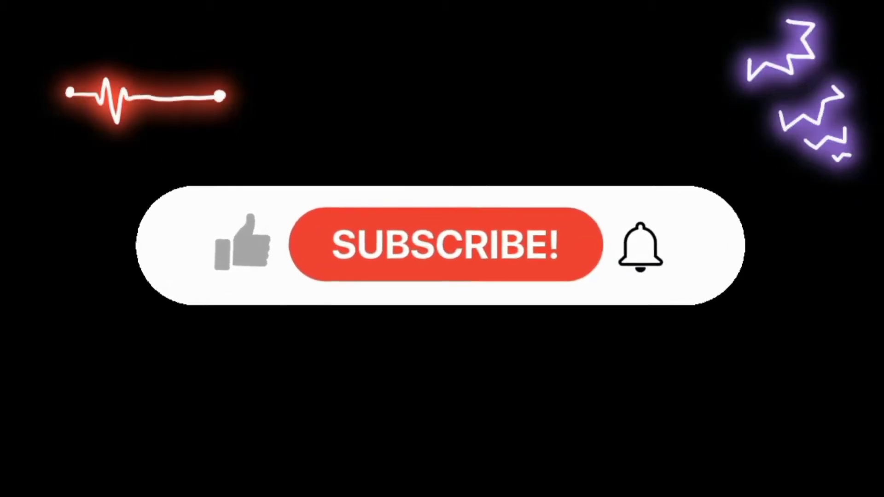
# - Like the video and subscribe so the button turns blue-liked and reads SUBSCRIBED
pyautogui.click(242, 245)
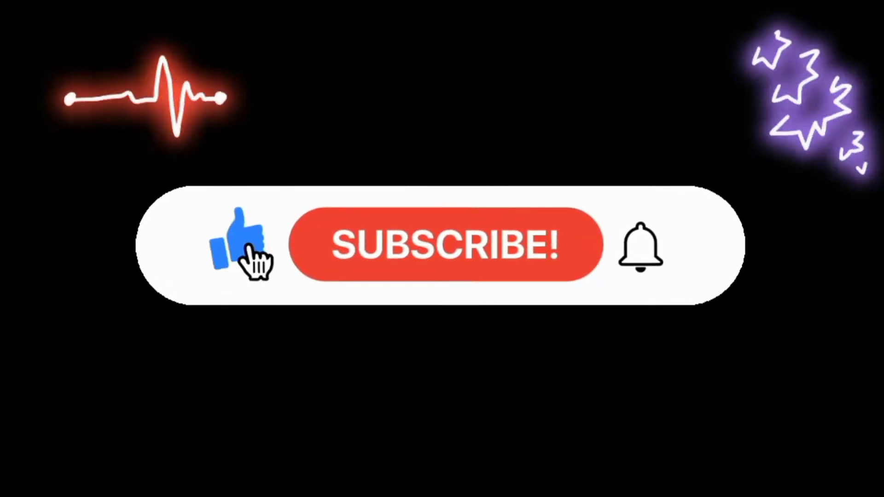
pyautogui.moveTo(388, 265)
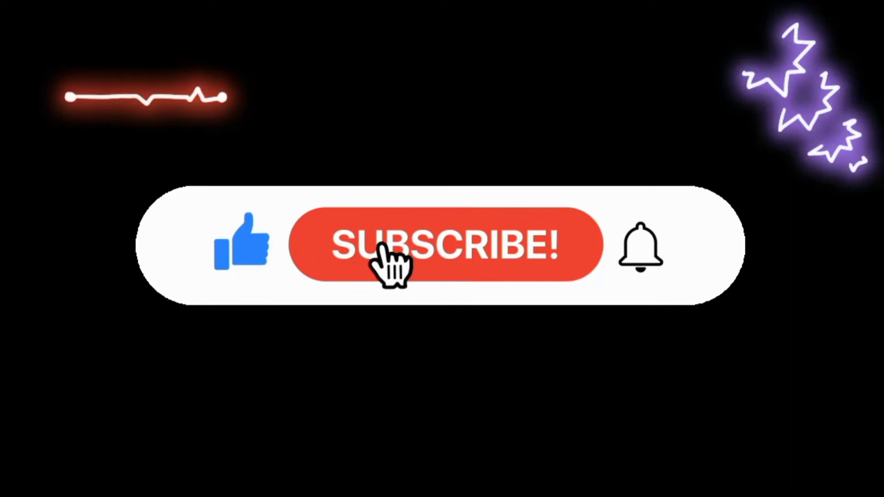
pyautogui.click(387, 245)
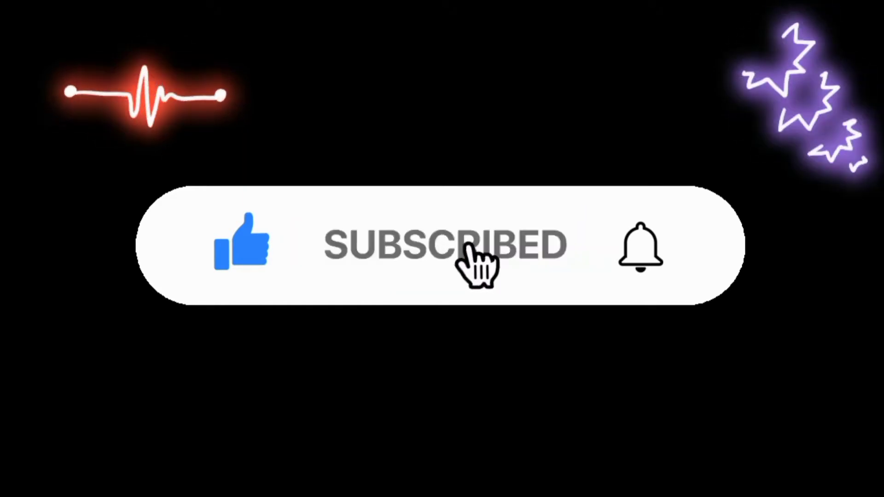
pyautogui.moveTo(643, 257)
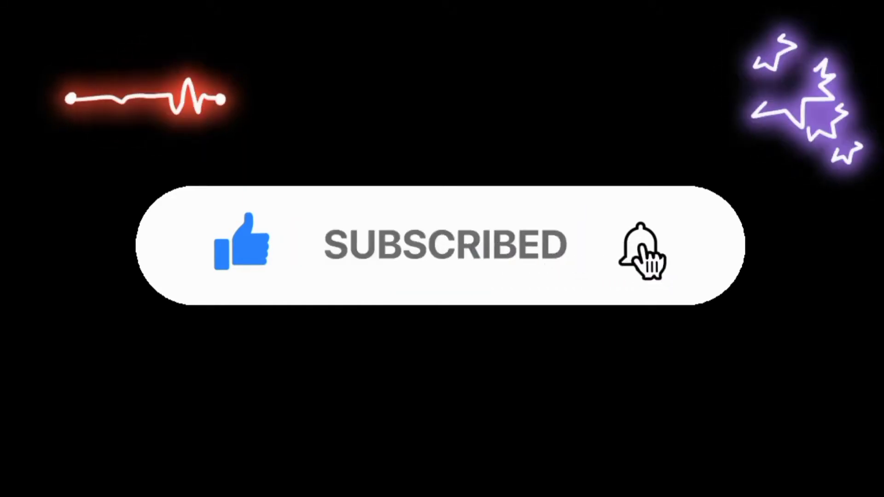